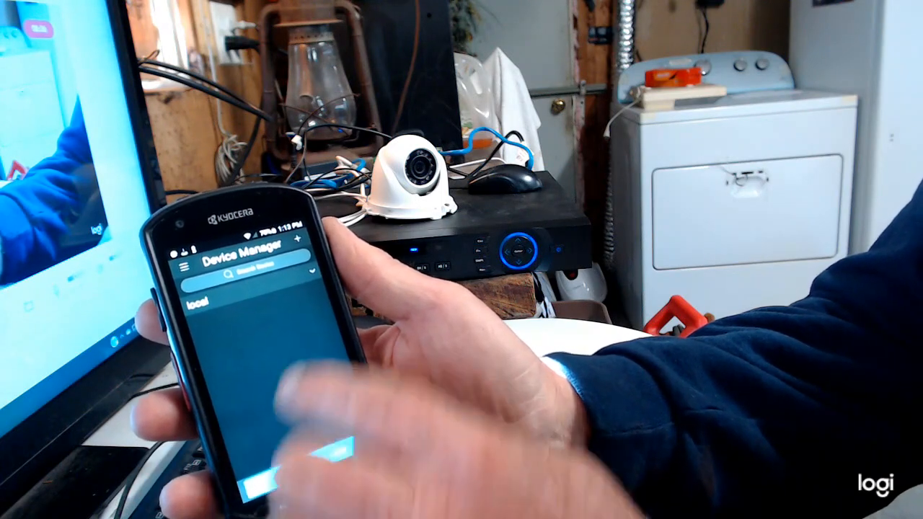
Show the 'local' device's details with its address, port and admin login, ready for live view.
left_click(202, 296)
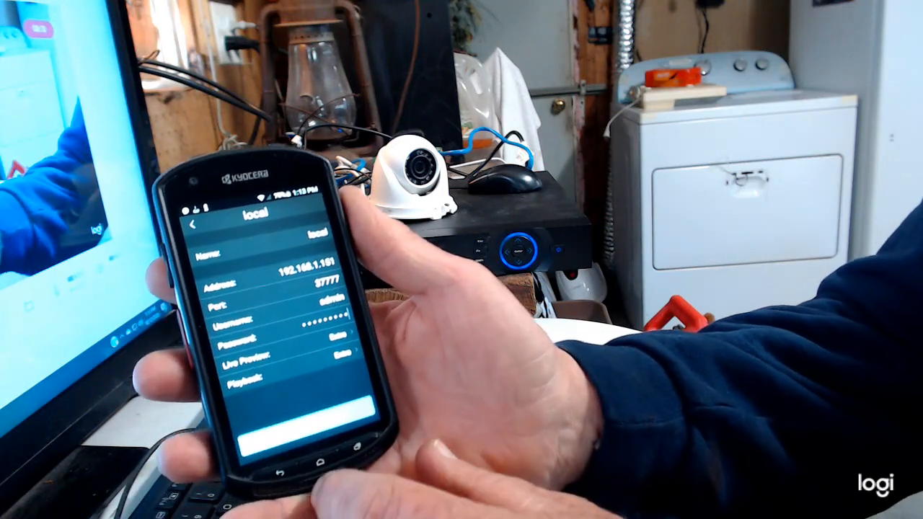